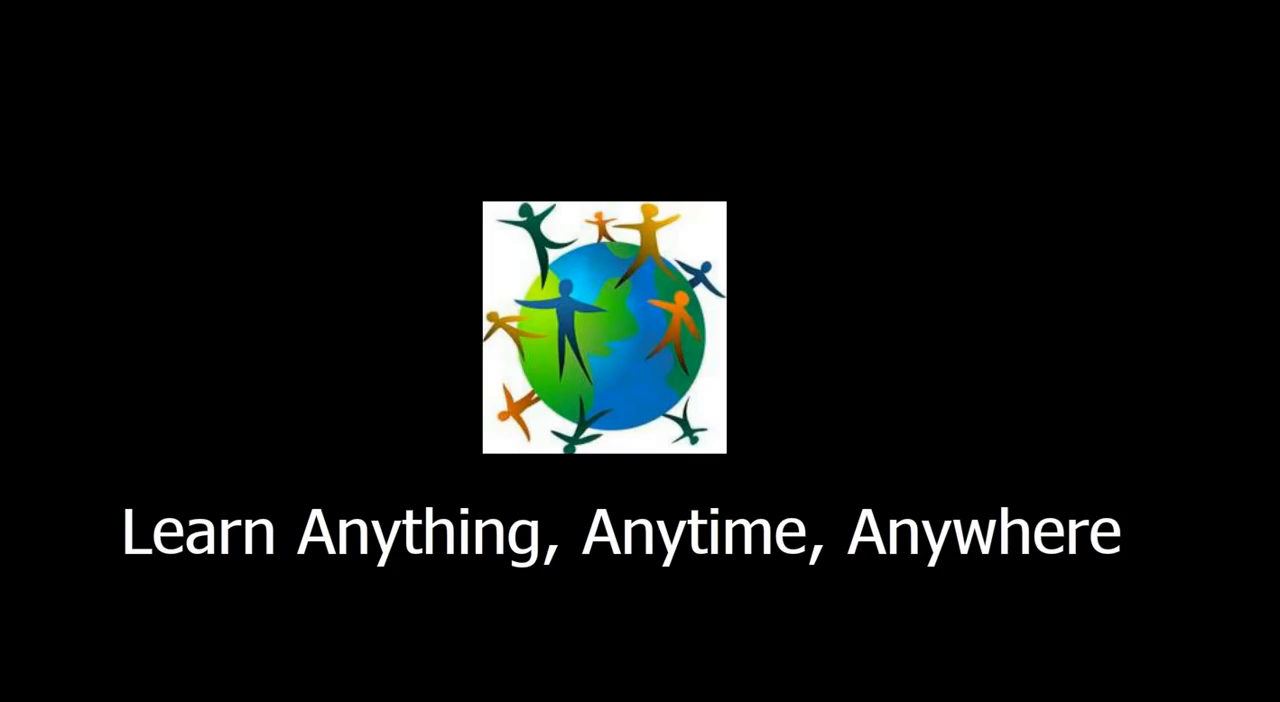
pyautogui.moveTo(210, 658)
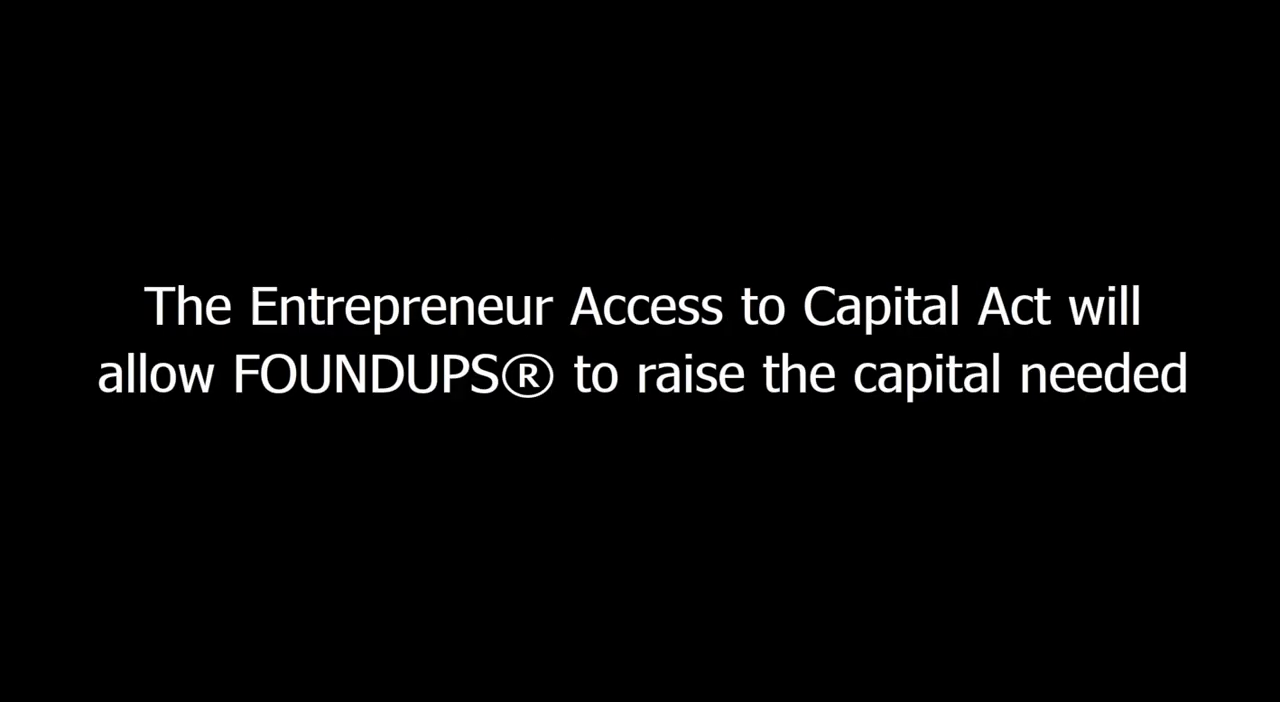
pyautogui.moveTo(208, 649)
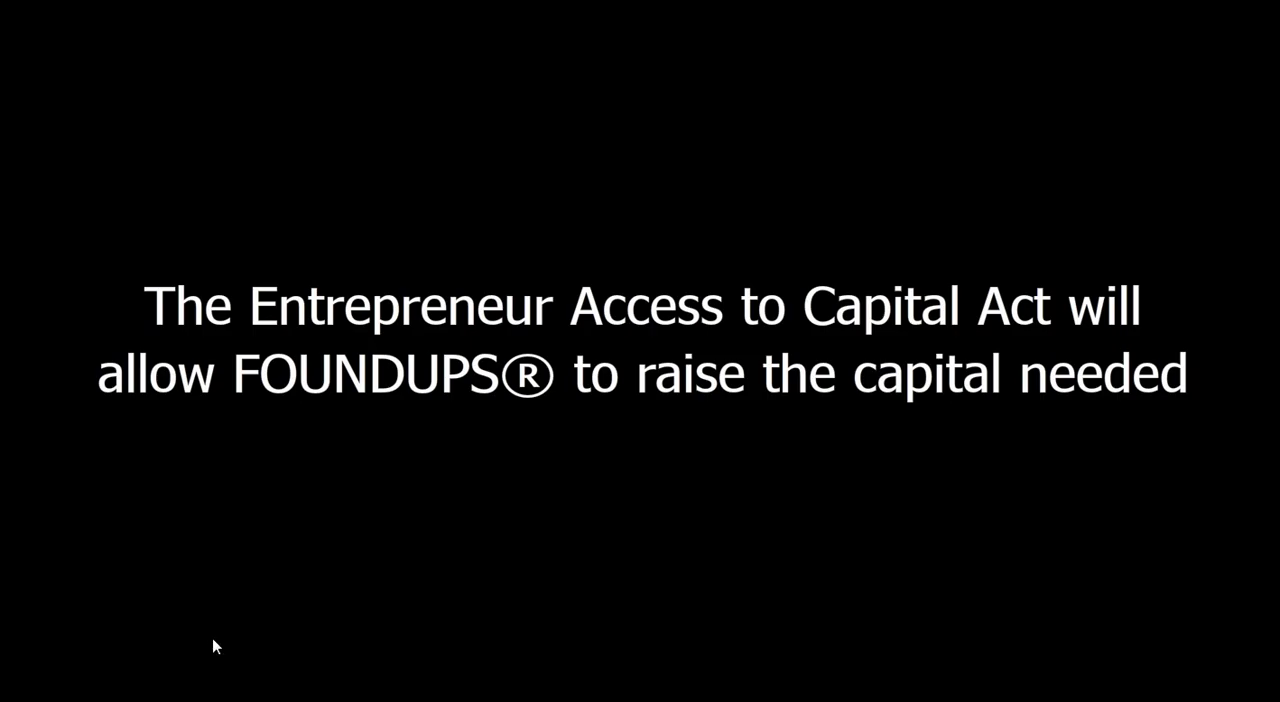
pyautogui.moveTo(210, 643)
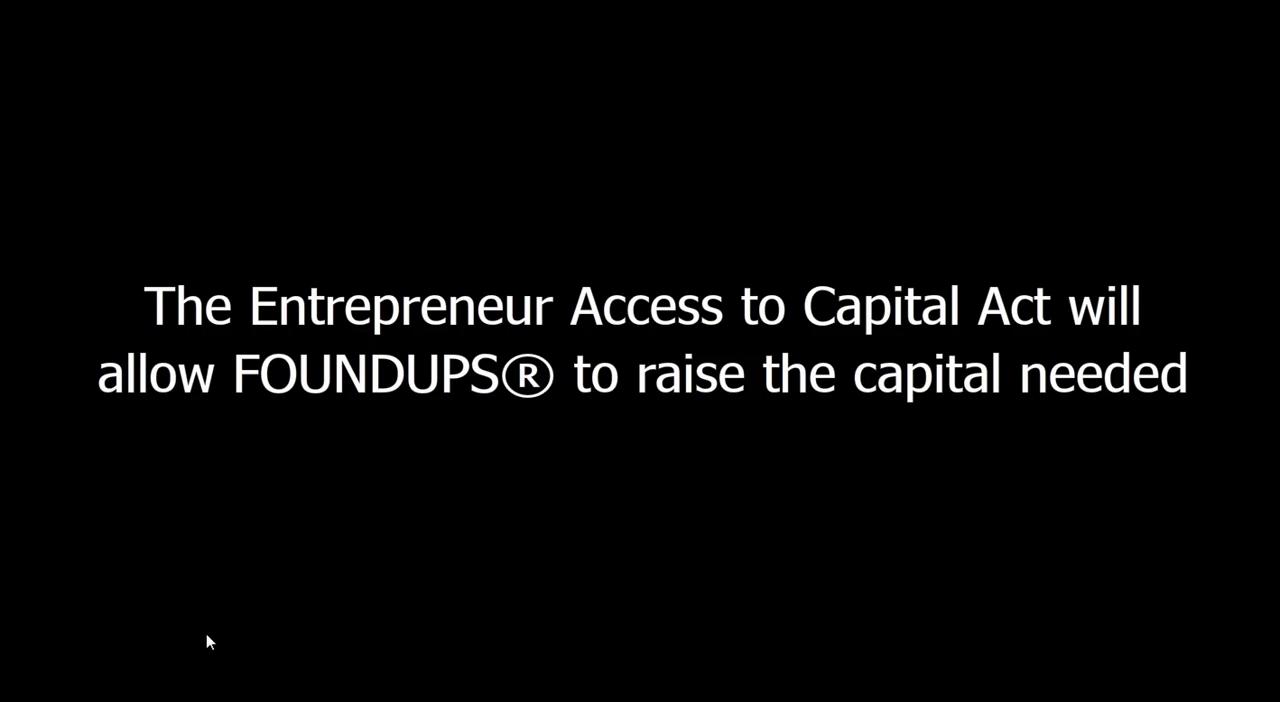
pyautogui.moveTo(210, 609)
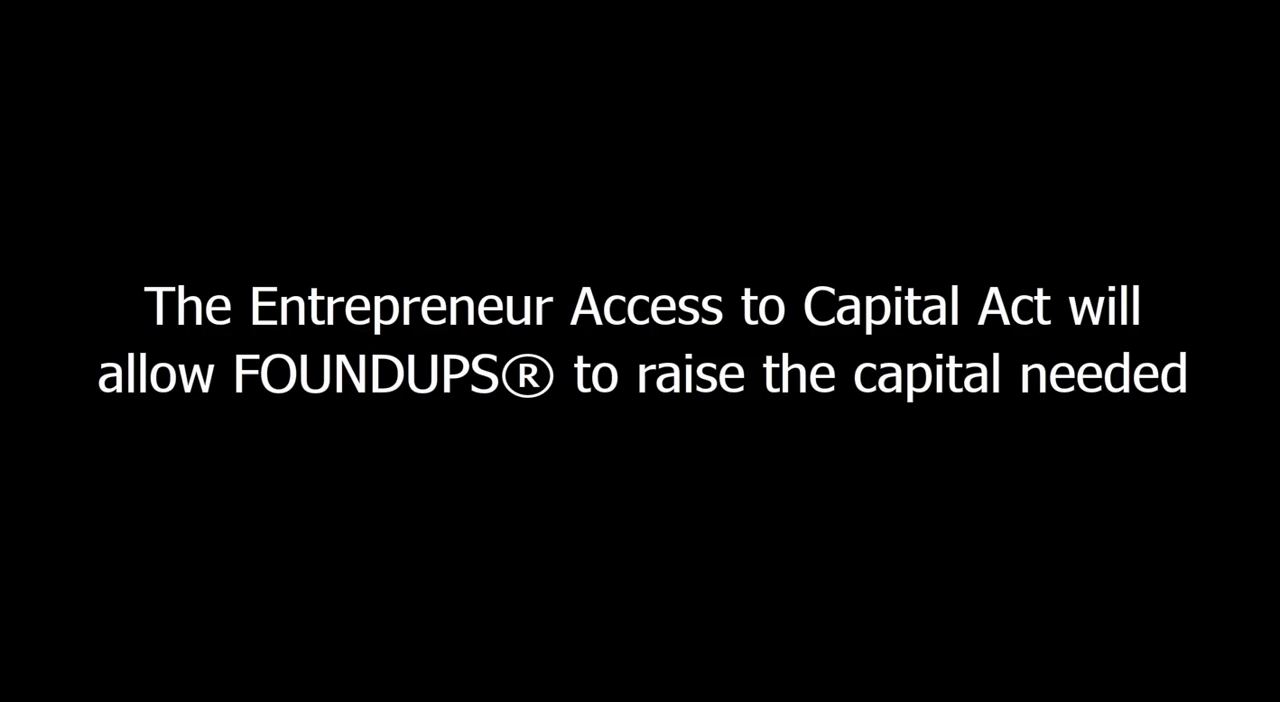
pyautogui.moveTo(196, 604)
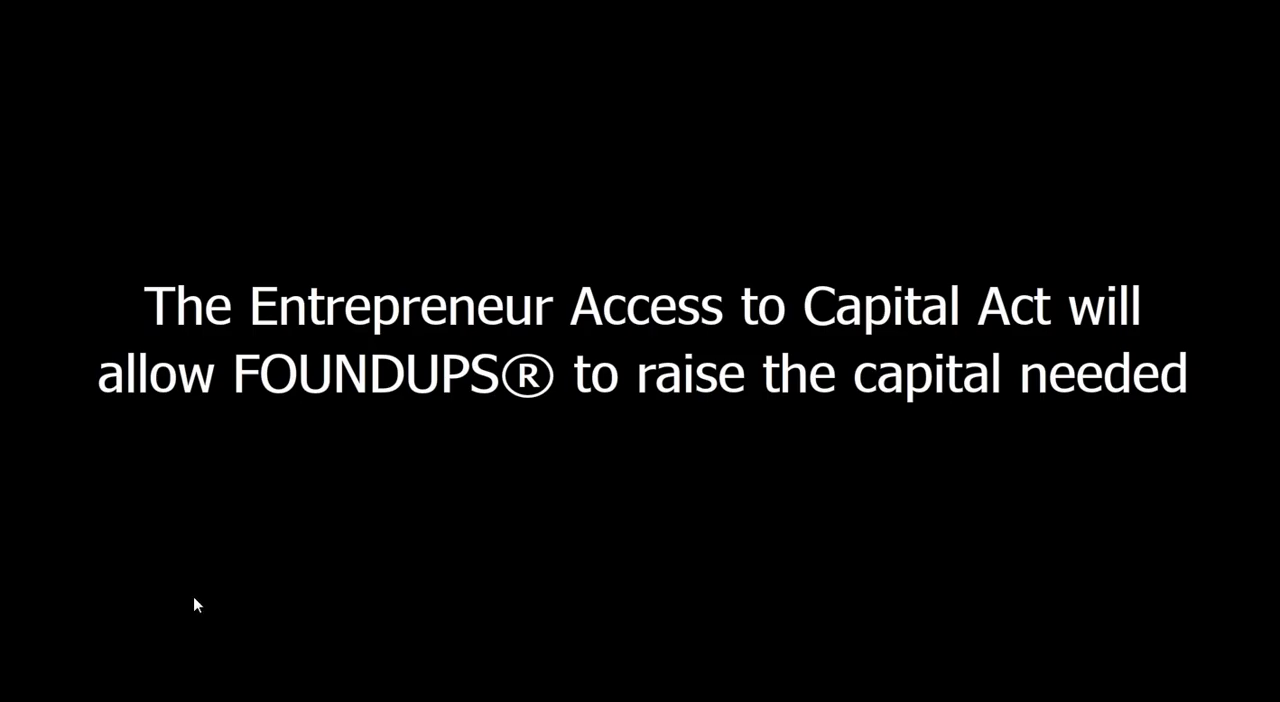